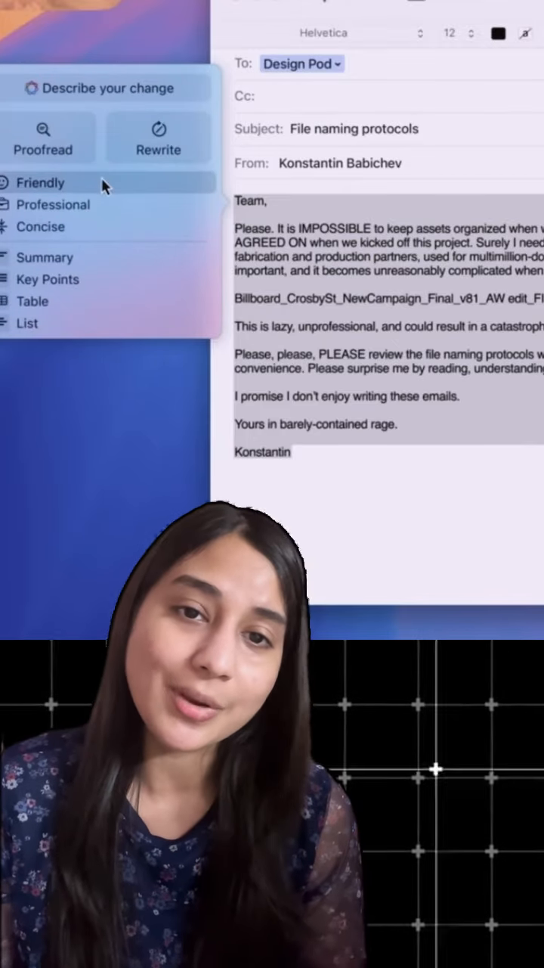
mouse_move(104, 239)
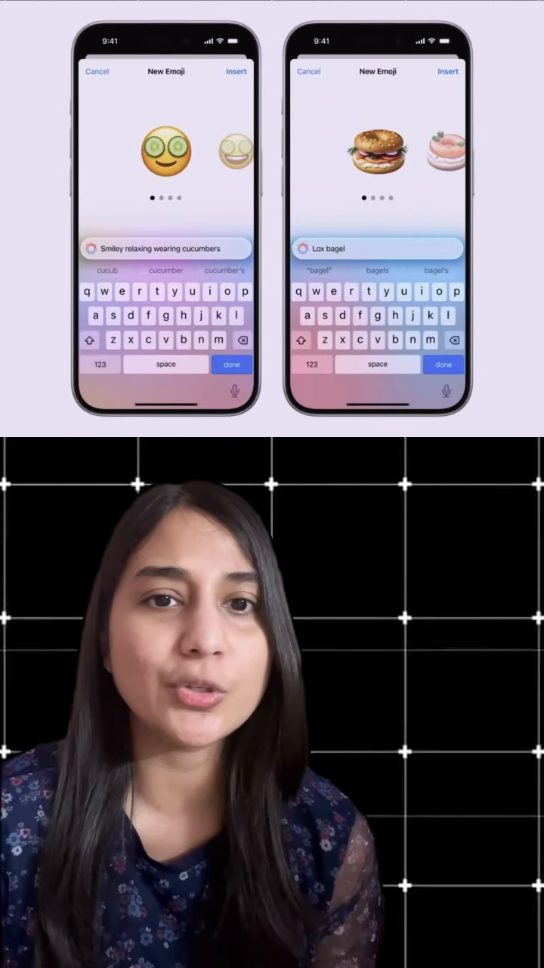
scroll("left", 3)
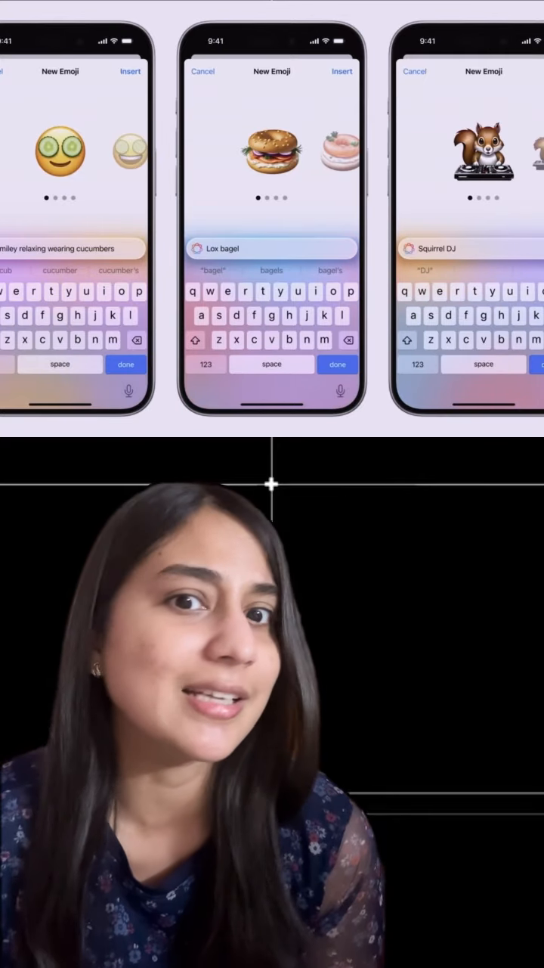